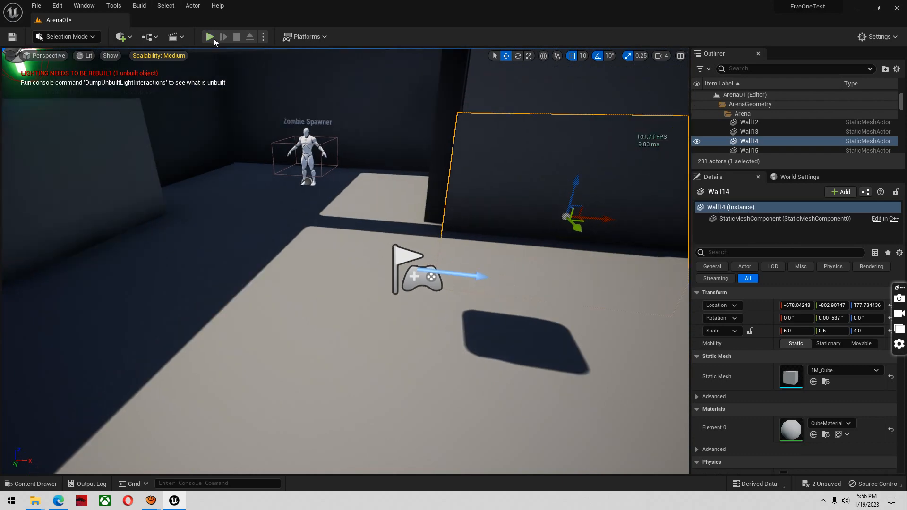
- Briefly play-test the arena, then open BaseZombie and pull a connection from the player's location output
{"action": "left_click", "coordinate": [210, 36]}
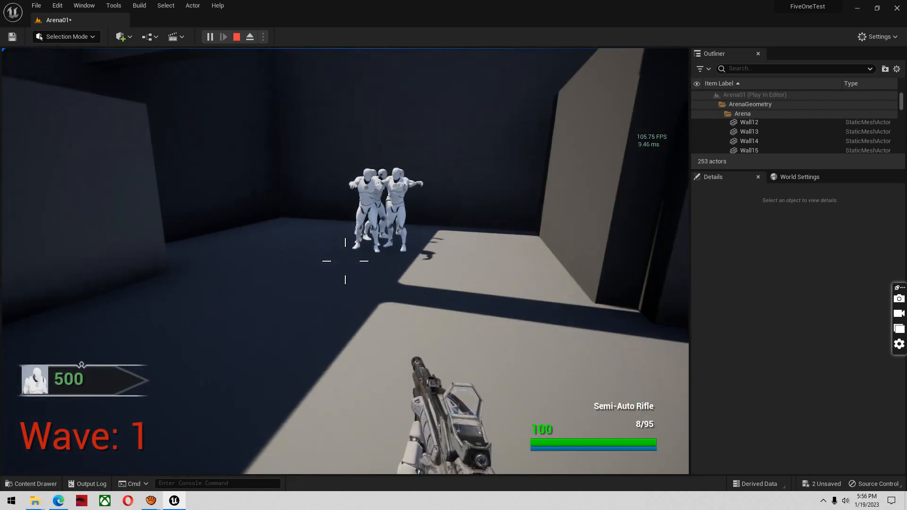
{"action": "left_click", "coordinate": [236, 36]}
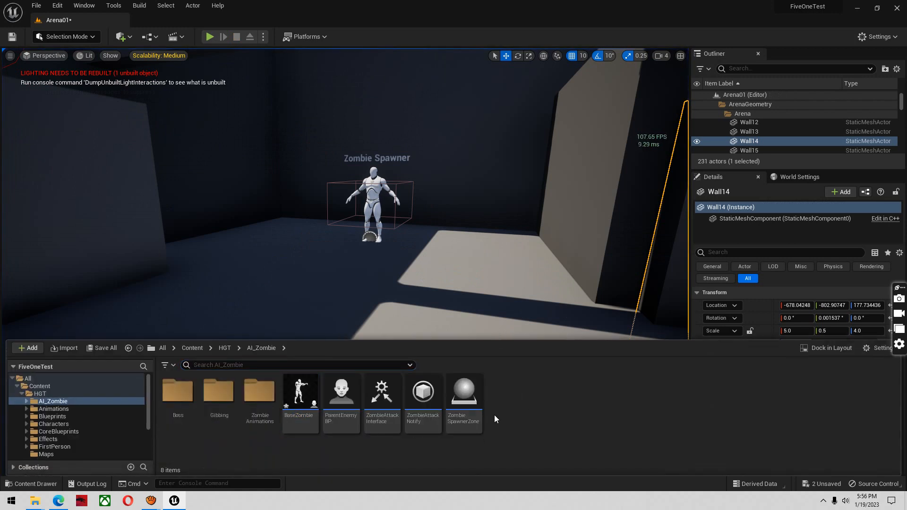
{"action": "left_click", "coordinate": [280, 365]}
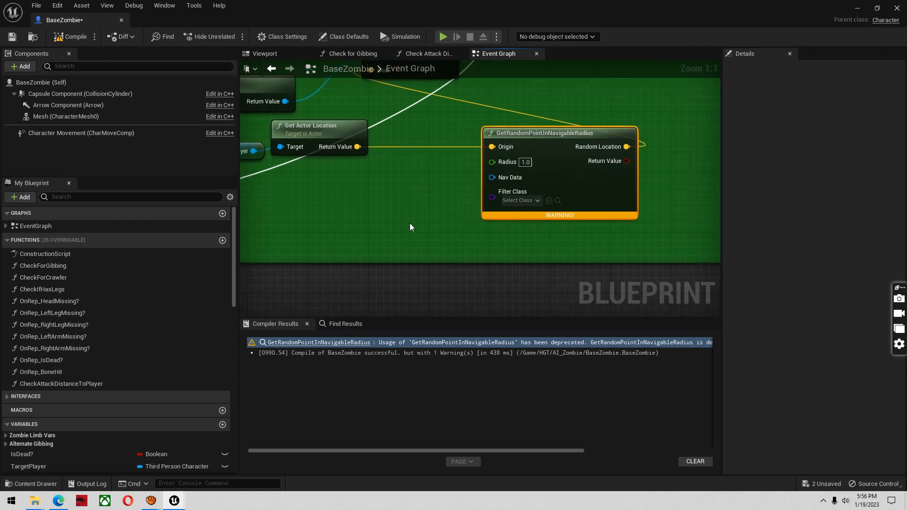
{"action": "mouse_move", "coordinate": [355, 147]}
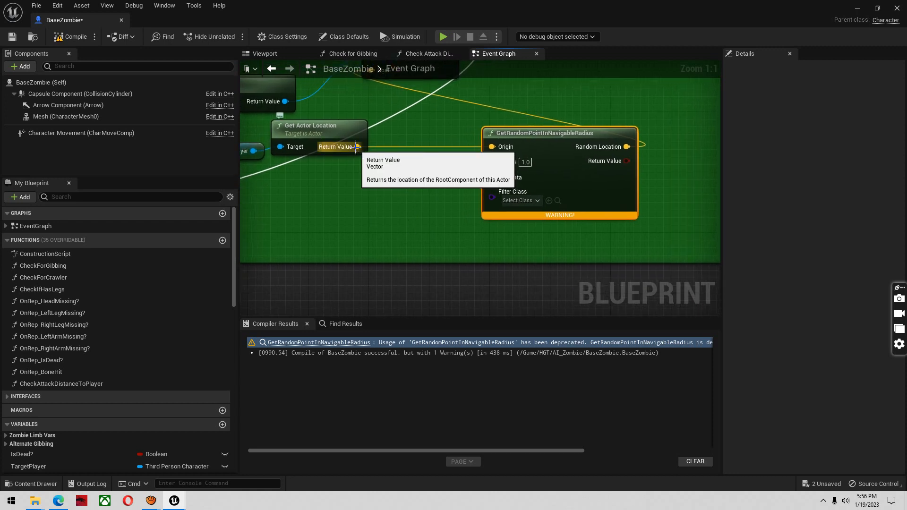
{"action": "scroll", "scroll_direction": "down", "scroll_amount": 3}
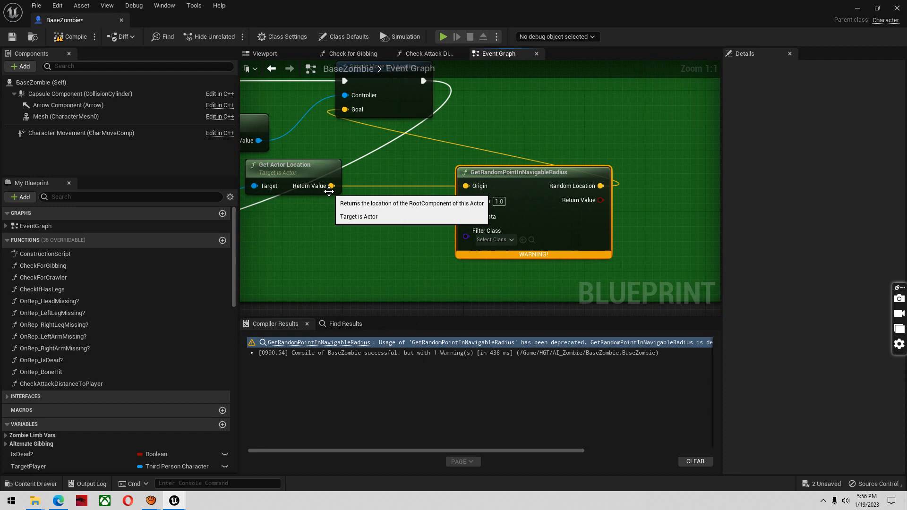
{"action": "left_click_drag", "start_coordinate": [331, 185], "coordinate": [385, 254]}
{"action": "type", "text": "getrandom"}
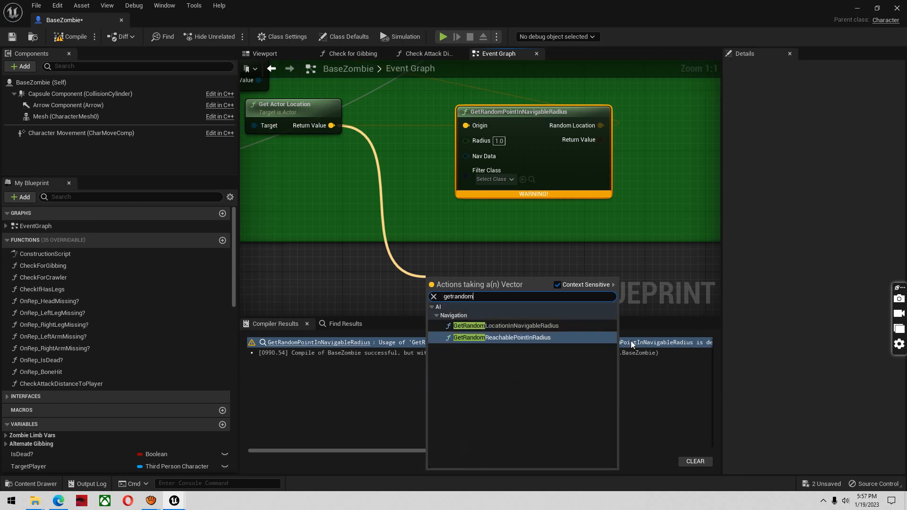
{"action": "mouse_move", "coordinate": [506, 325]}
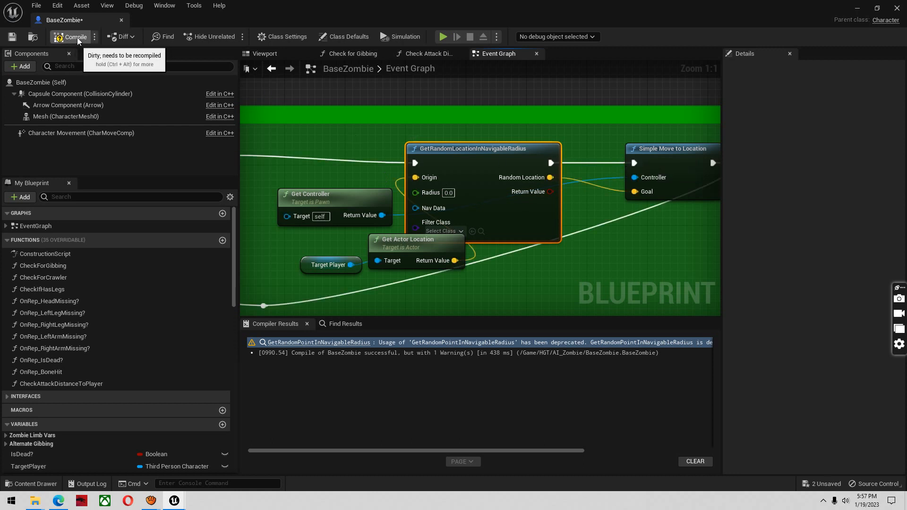
- Compile and save BaseZombie with GetRandomLocationInNavigableRadius feeding Simple Move to Location
{"action": "left_click", "coordinate": [71, 37]}
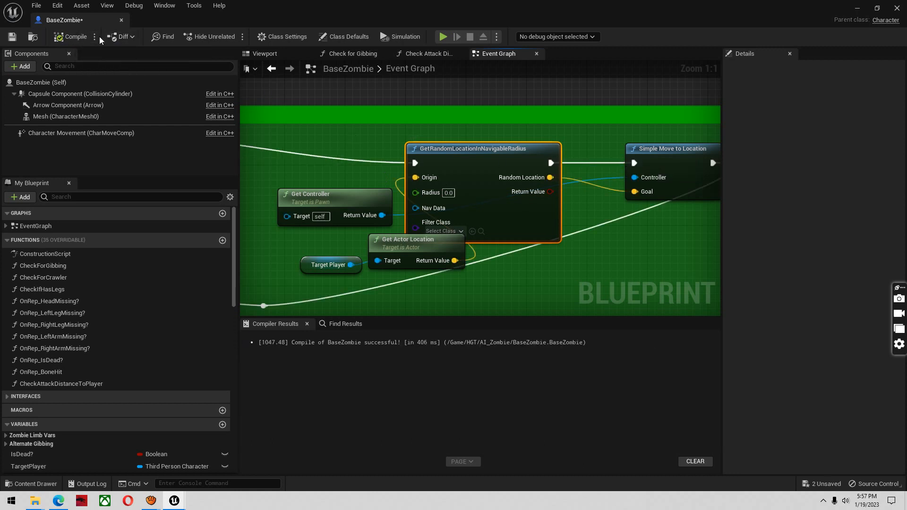
{"action": "left_click", "coordinate": [95, 37]}
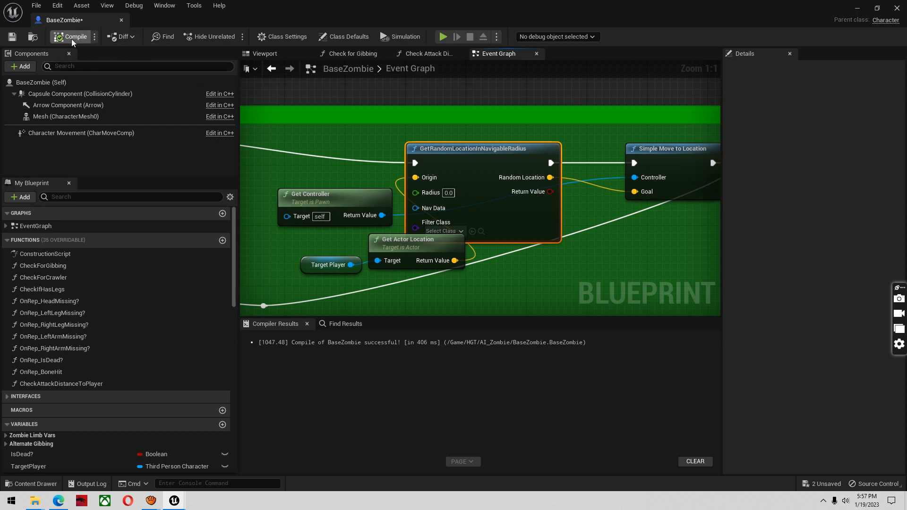
{"action": "left_click", "coordinate": [74, 37]}
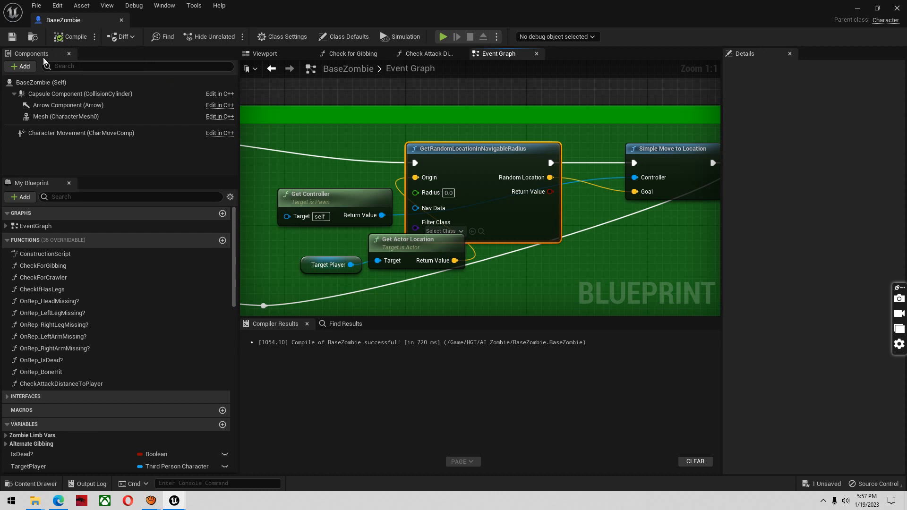
{"action": "mouse_move", "coordinate": [87, 61]}
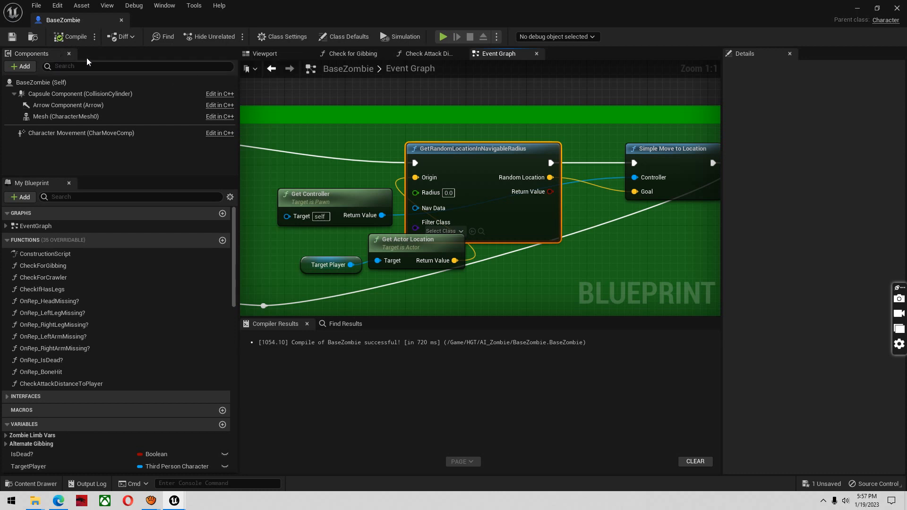
{"action": "mouse_move", "coordinate": [120, 22]}
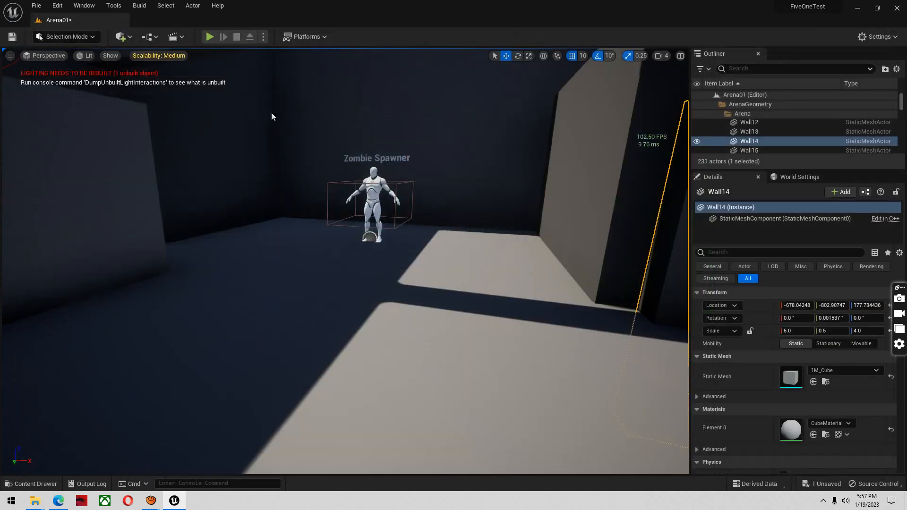
{"action": "mouse_move", "coordinate": [50, 133]}
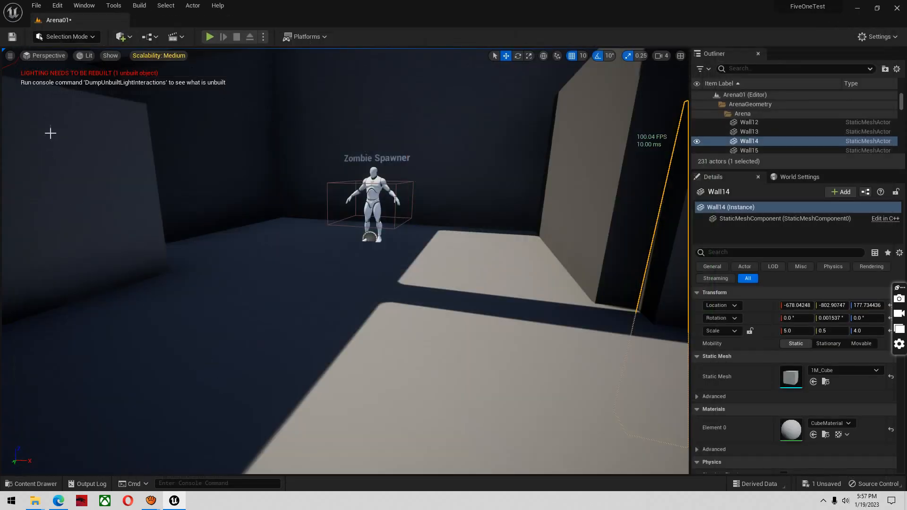
{"action": "mouse_move", "coordinate": [319, 181]}
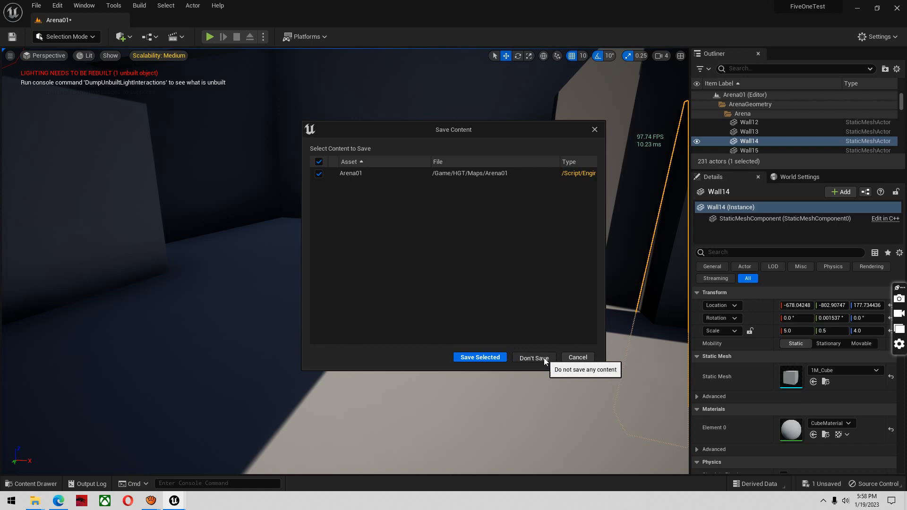
- Quit the editor, discarding unsaved Arena01 changes with Don't Save
{"action": "left_click", "coordinate": [533, 357]}
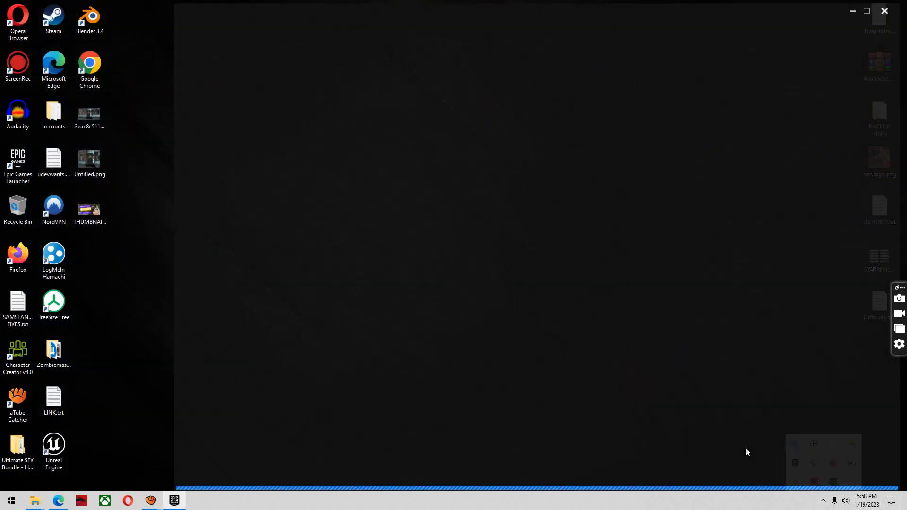
- Relaunch the FiveOneTest project from the taskbar launcher
{"action": "left_click", "coordinate": [173, 501]}
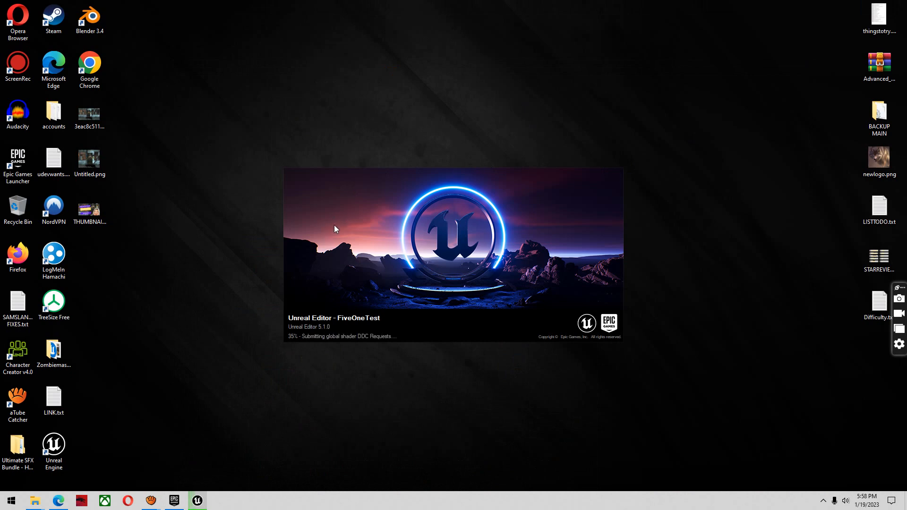
{"action": "mouse_move", "coordinate": [242, 321]}
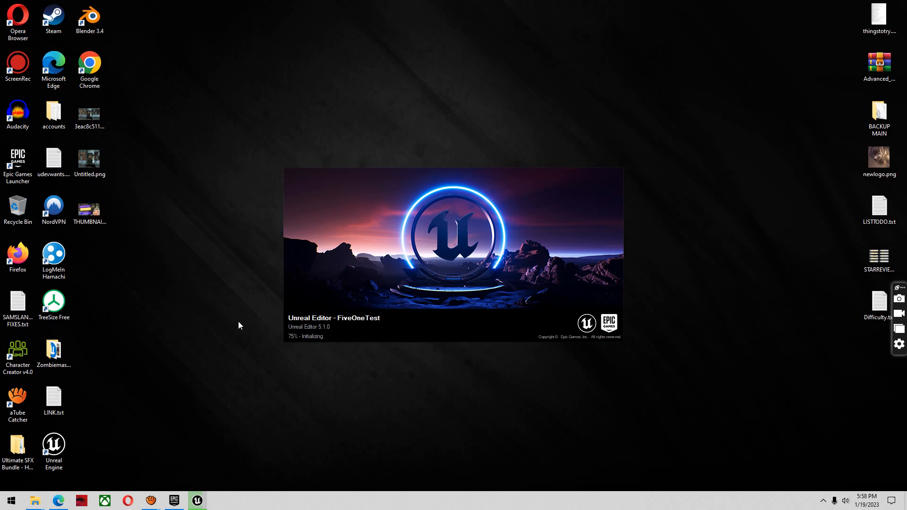
{"action": "mouse_move", "coordinate": [245, 315]}
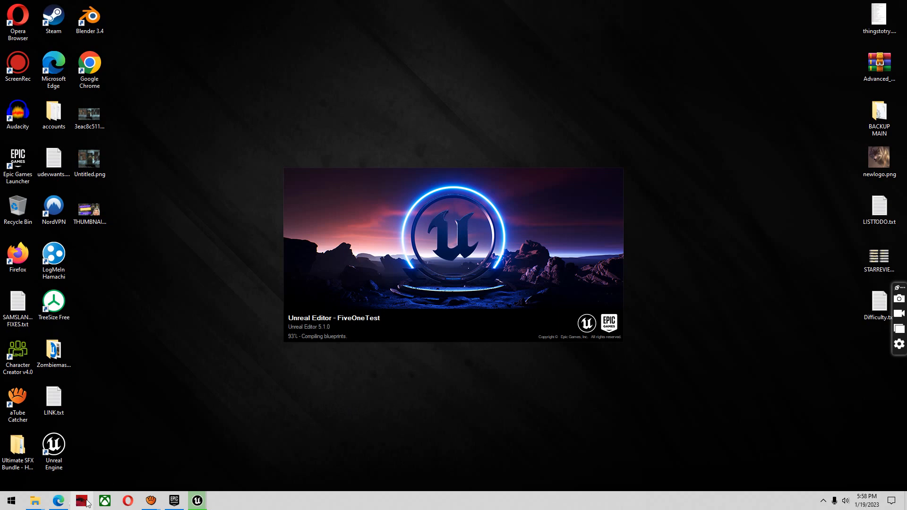
{"action": "mouse_move", "coordinate": [663, 153]}
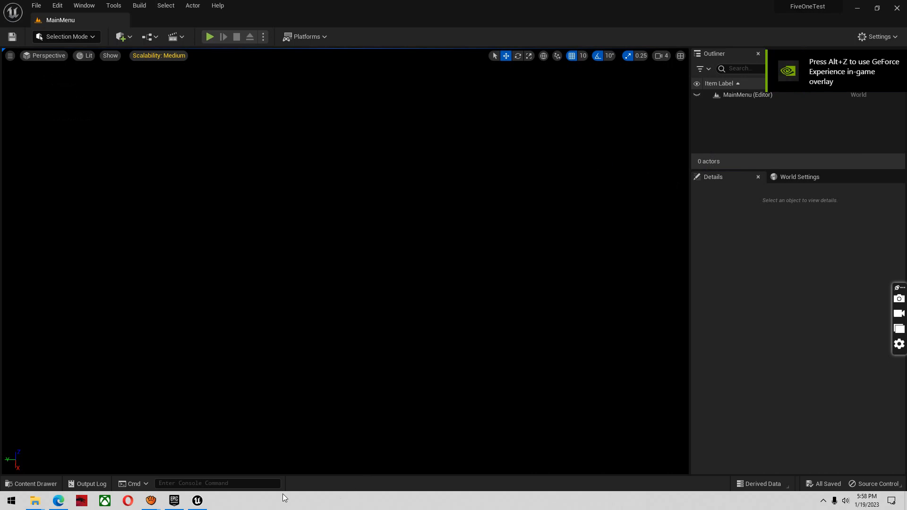
- Load the Arena01 level from the Maps folder in the Content Drawer
{"action": "left_click", "coordinate": [31, 484]}
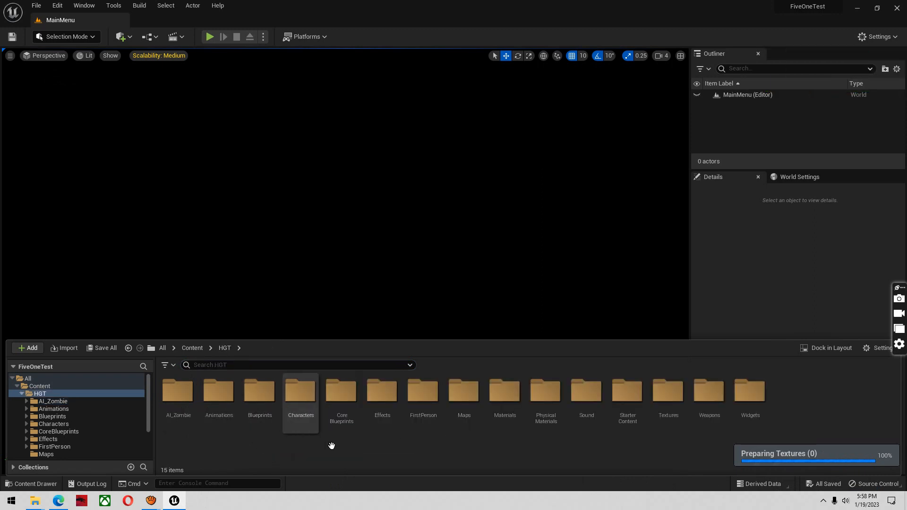
{"action": "left_click", "coordinate": [463, 390]}
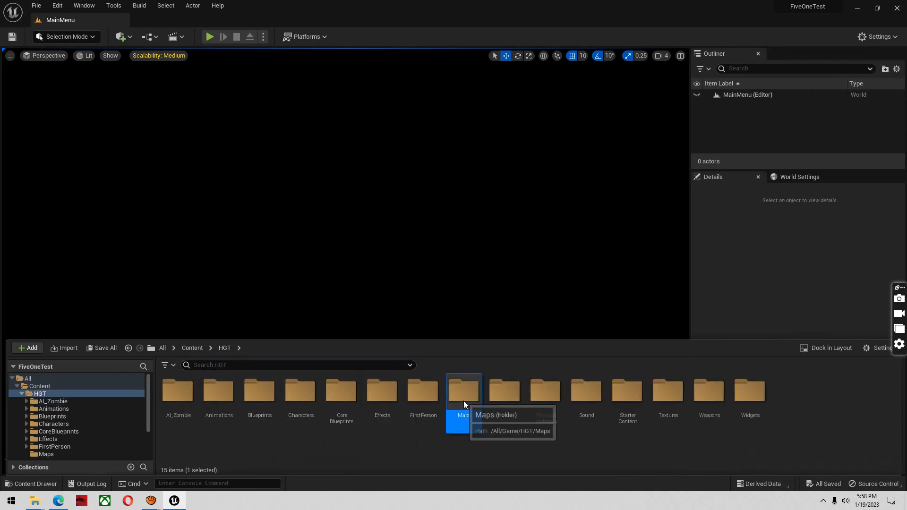
{"action": "double_click", "coordinate": [463, 390]}
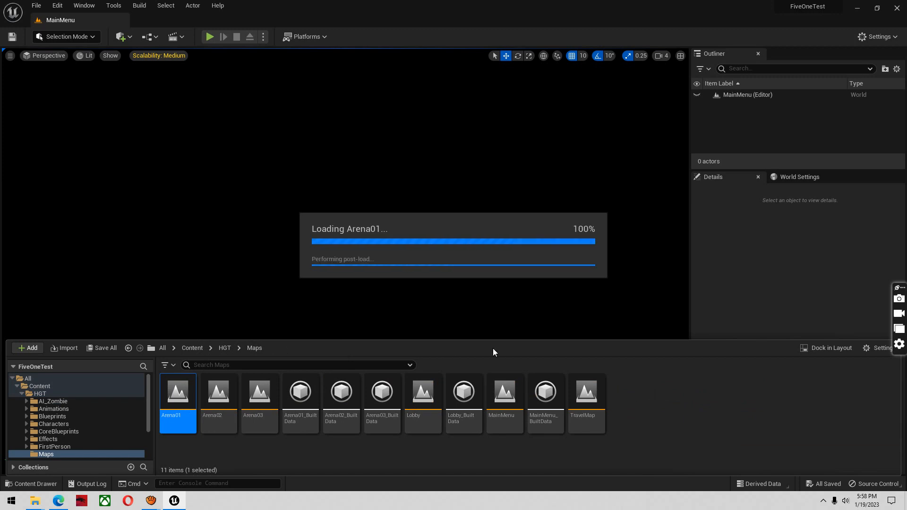
{"action": "double_click", "coordinate": [178, 391]}
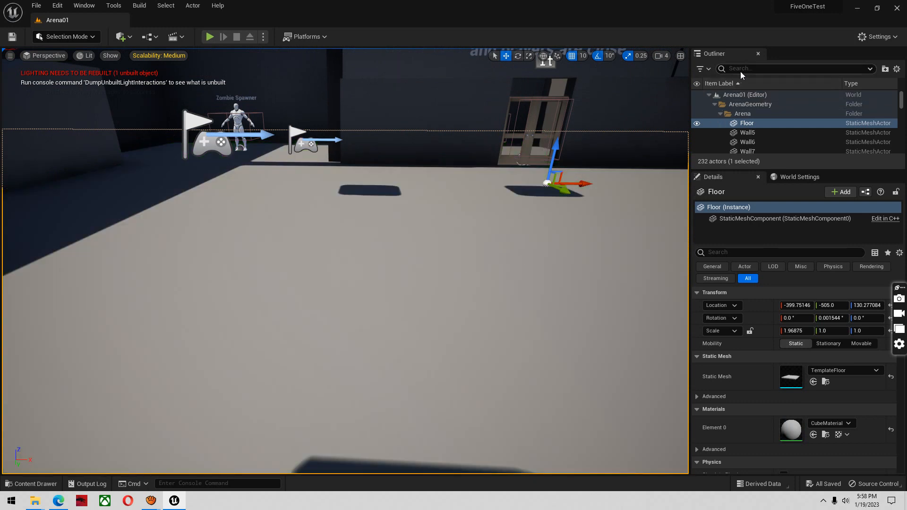
- Find and select Arena01's NavMeshBoundsVolume via an Outliner search for 'nav', then delete it
{"action": "type", "text": "nav"}
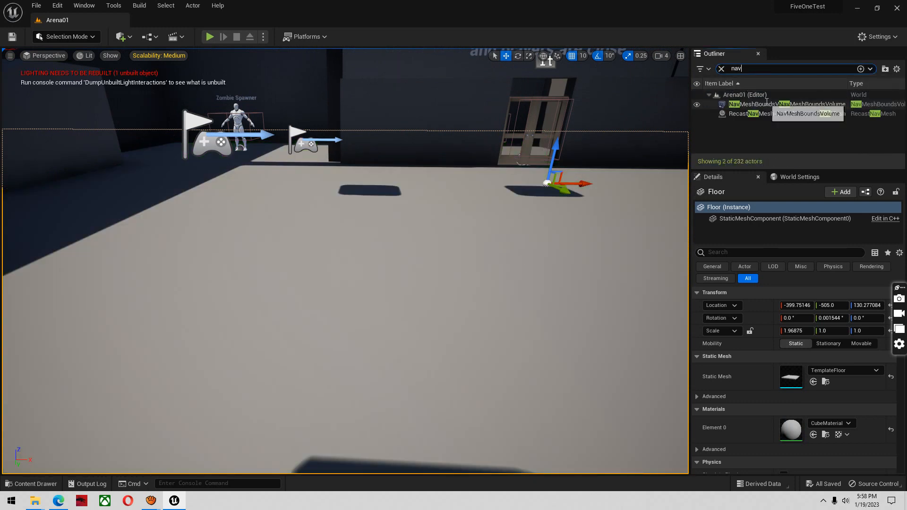
{"action": "left_click", "coordinate": [781, 114]}
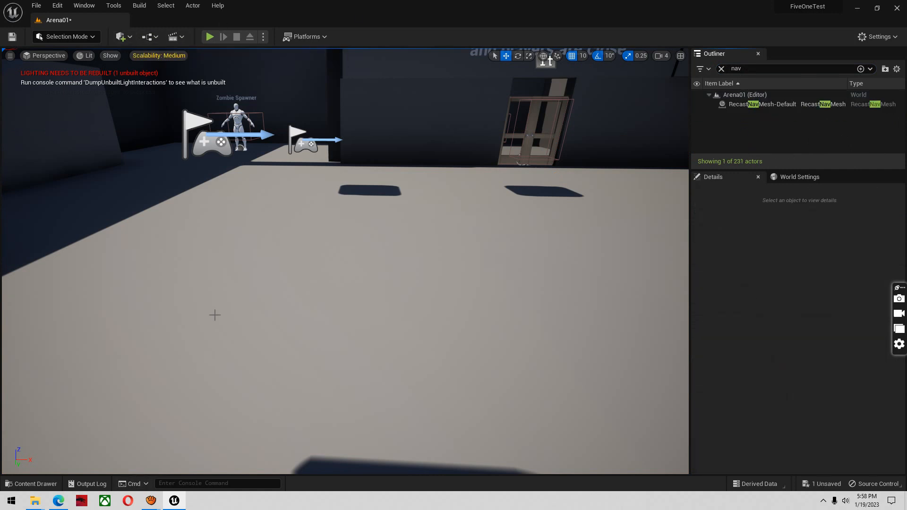
{"action": "left_click", "coordinate": [84, 6]}
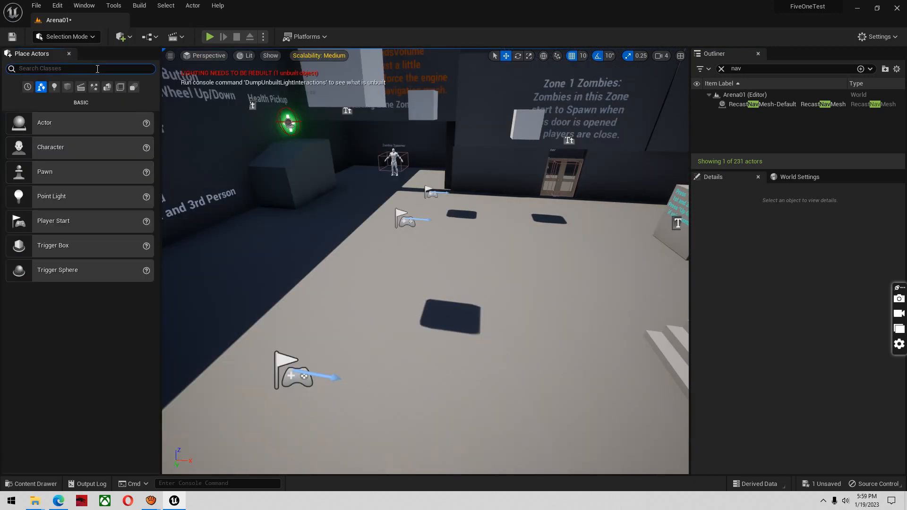
- Search Place Actors for 'nav mesh' to list NavMeshBoundsVolume
{"action": "type", "text": "nav mesh"}
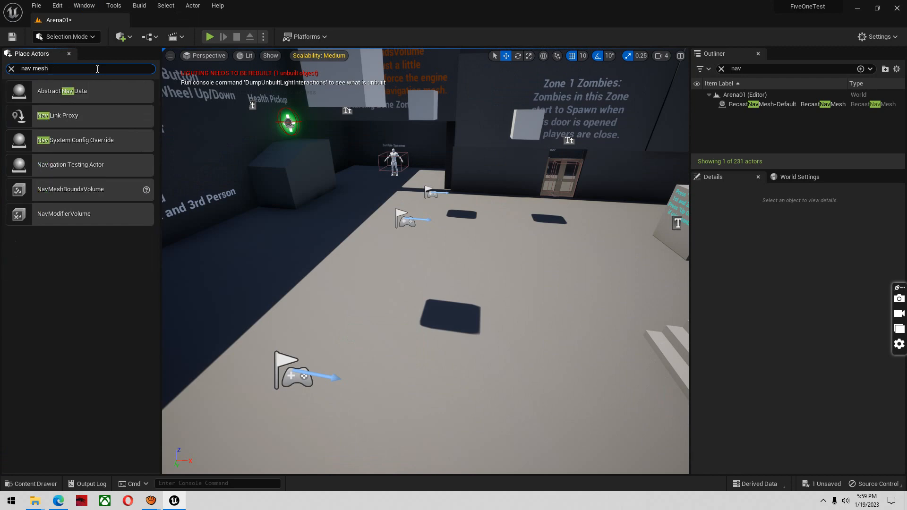
{"action": "mouse_move", "coordinate": [70, 90]}
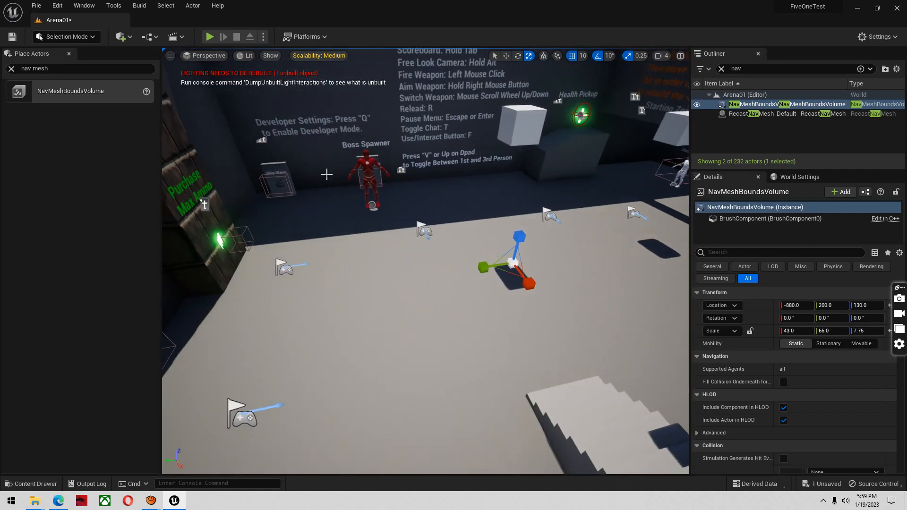
{"action": "mouse_move", "coordinate": [12, 36]}
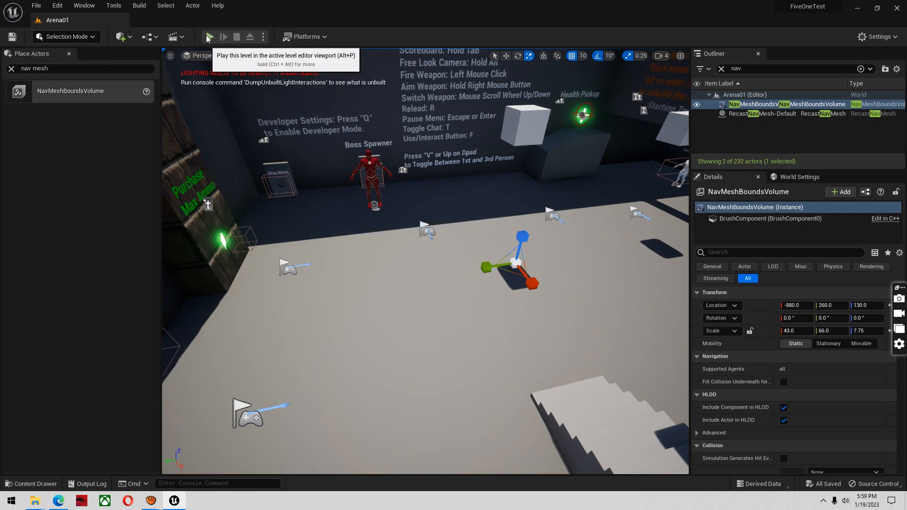
- Play-test Arena01 to watch wave 1 zombies chase the player, then stop
{"action": "left_click", "coordinate": [209, 37]}
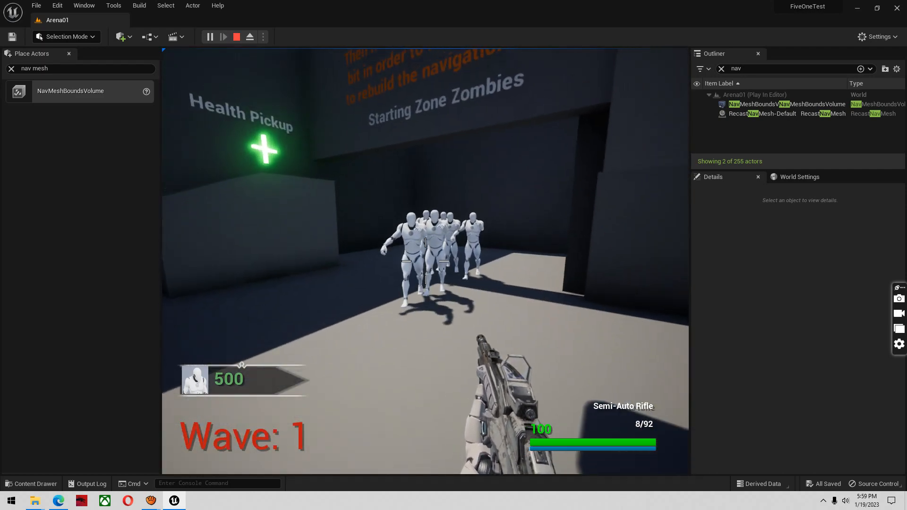
{"action": "left_click", "coordinate": [236, 36]}
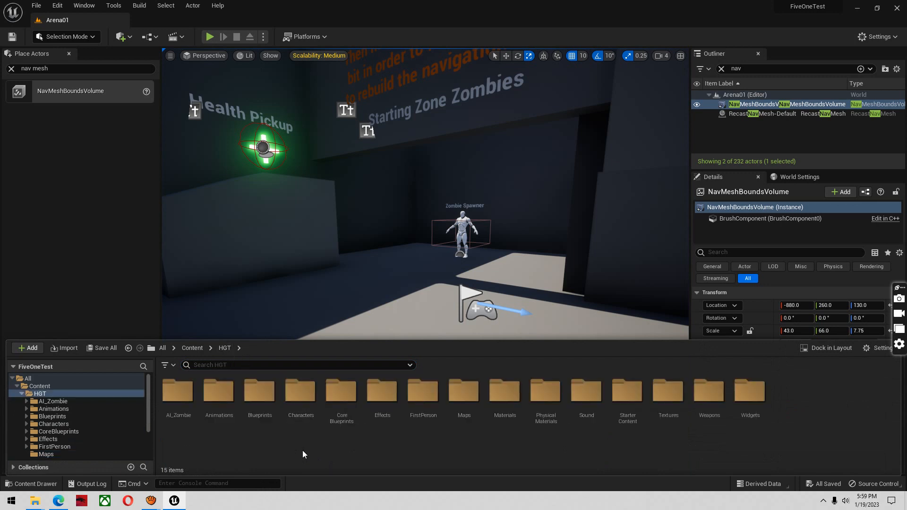
- Open BaseZombie from HGT > Blueprints and compile it
{"action": "left_click", "coordinate": [260, 397]}
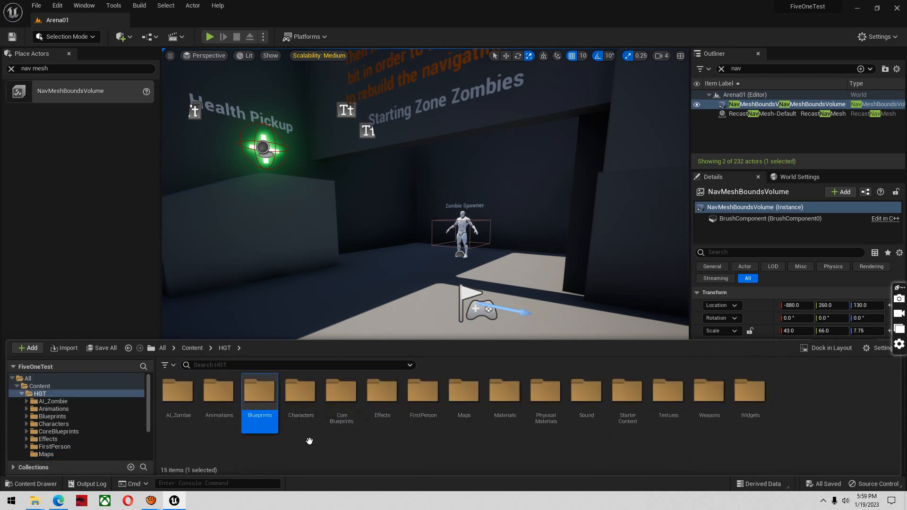
{"action": "left_click", "coordinate": [177, 391]}
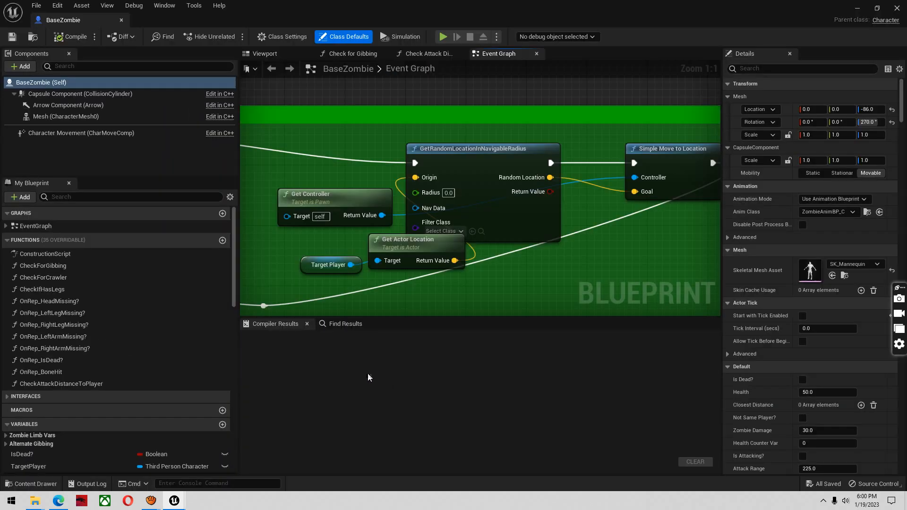
{"action": "mouse_move", "coordinate": [75, 37]}
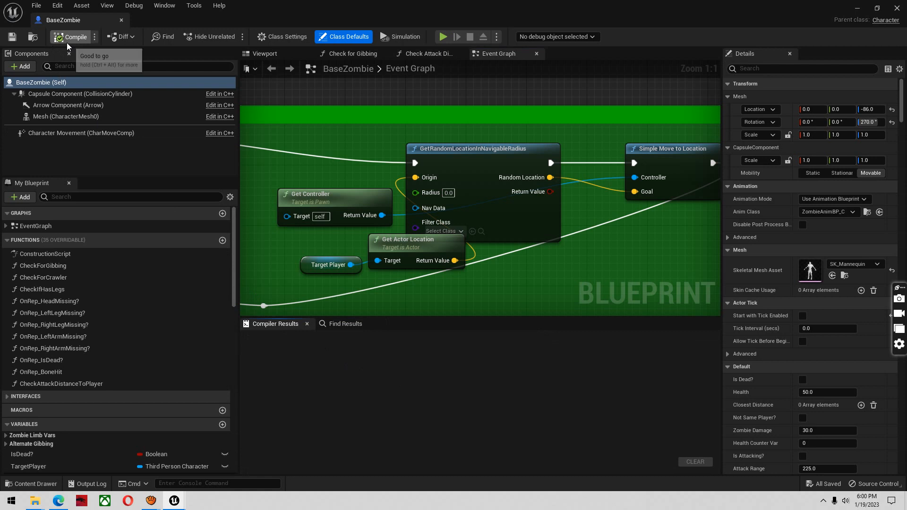
{"action": "left_click", "coordinate": [72, 37]}
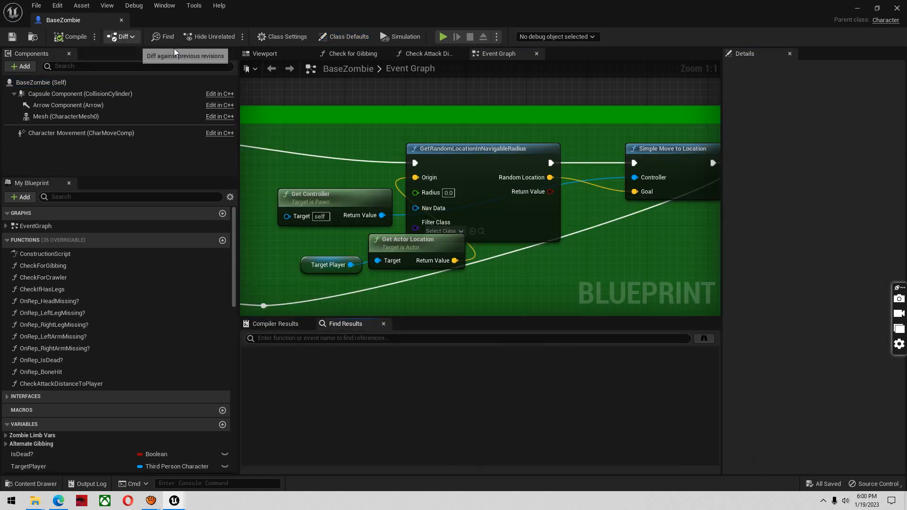
{"action": "mouse_move", "coordinate": [173, 500]}
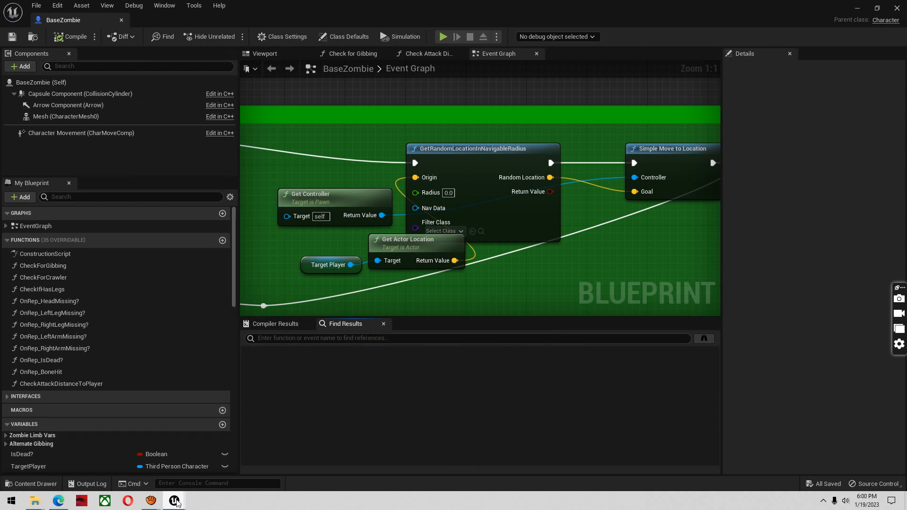